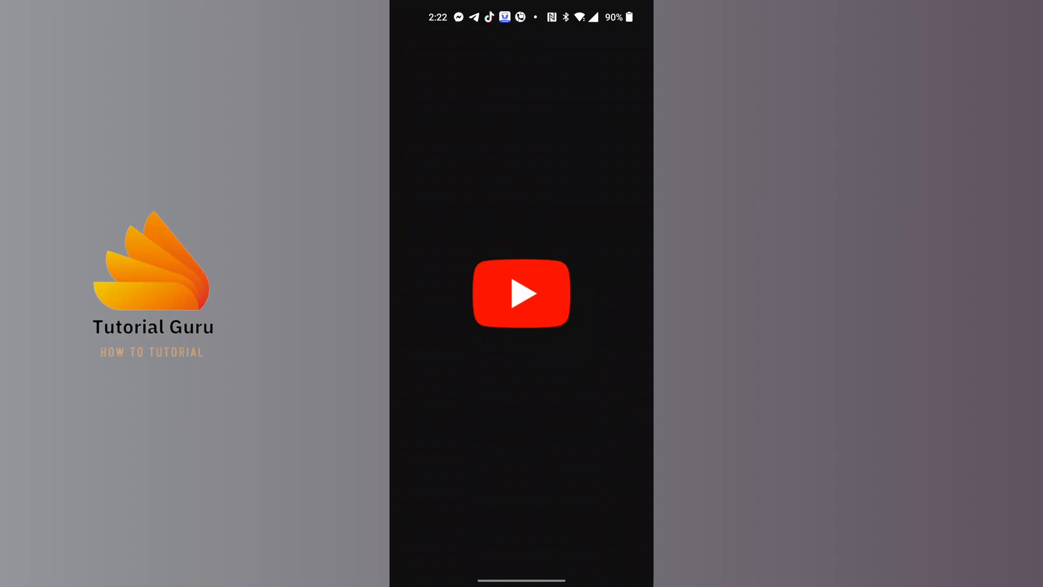
Step: Launch YouTube and let the Home feed load with a live video and Shorts
{"action": "left_click", "coordinate": [522, 293]}
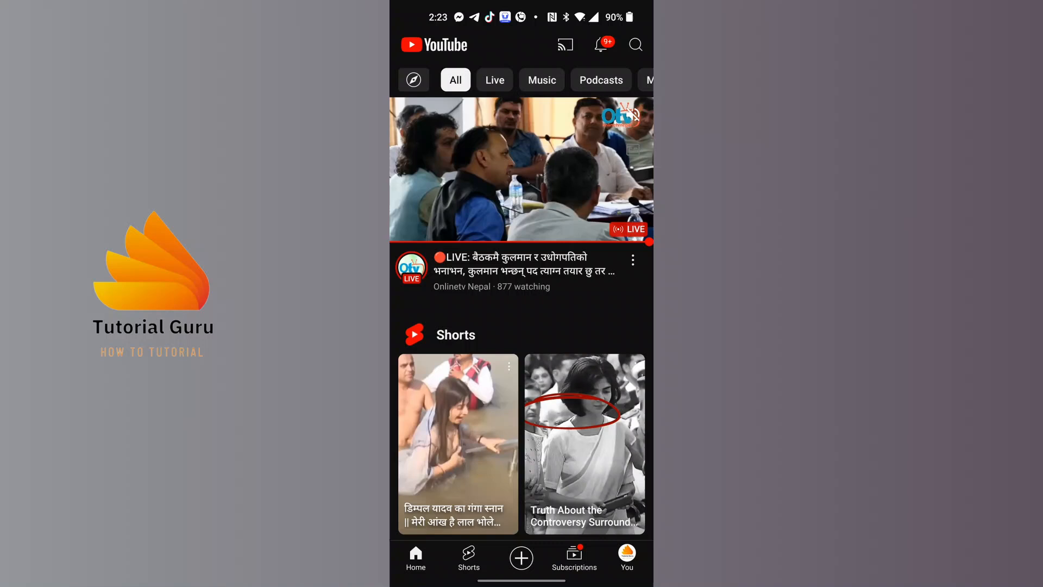
Step: Go to the You account page and open YouTube Settings from the gear icon
{"action": "left_click", "coordinate": [626, 558]}
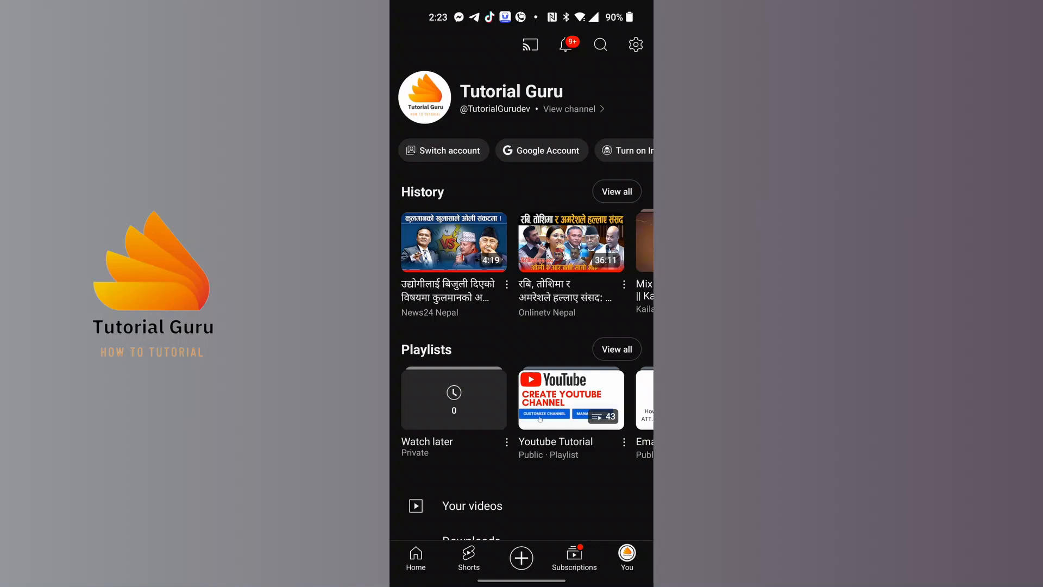
{"action": "left_click", "coordinate": [636, 45]}
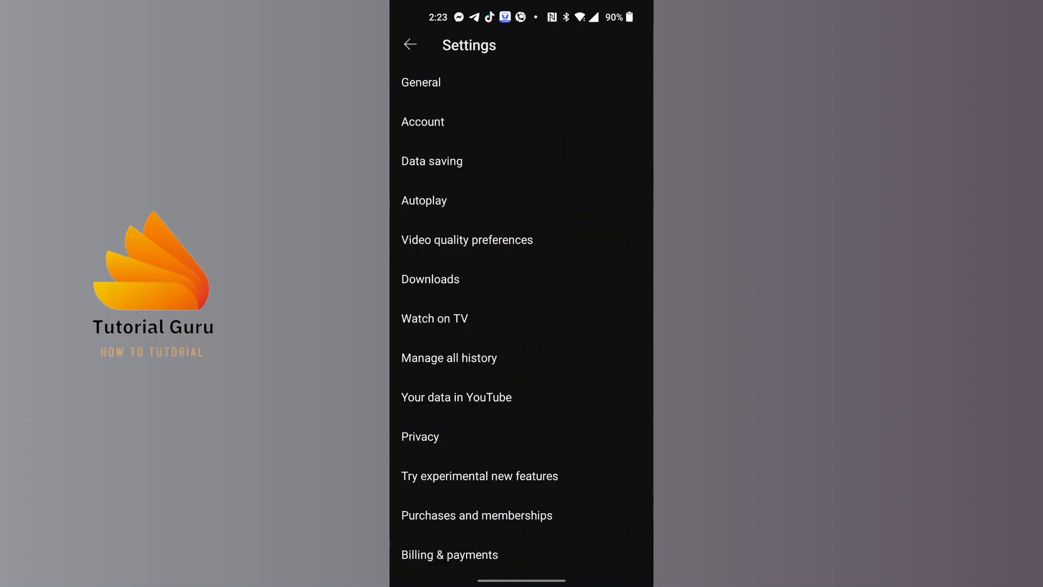
{"action": "left_click", "coordinate": [432, 160]}
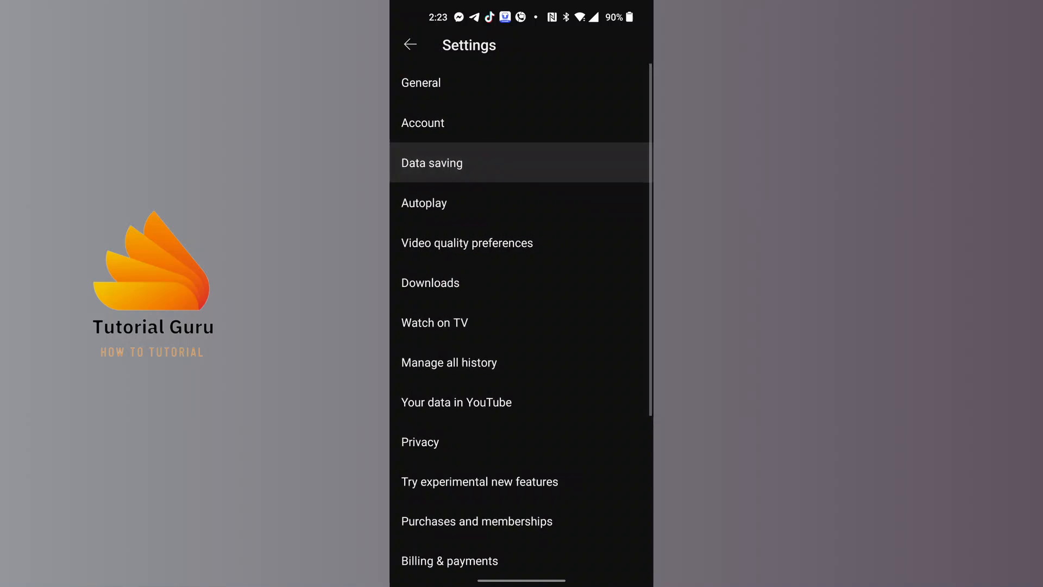
{"action": "left_click", "coordinate": [432, 163]}
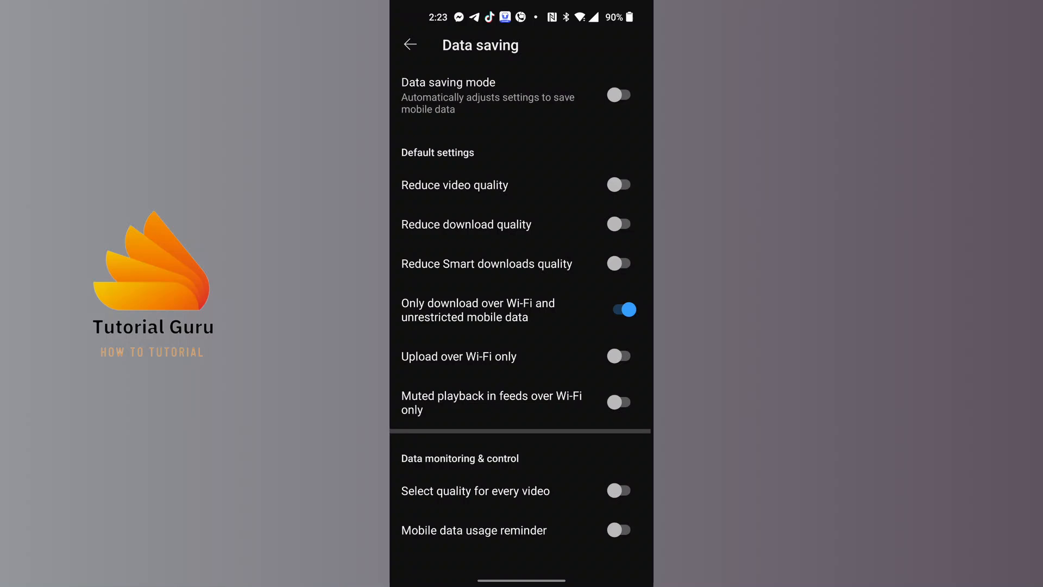
Step: Switch on the Data saving mode toggle, enabling reduced quality and Wi-Fi-only defaults
{"action": "left_click", "coordinate": [620, 94]}
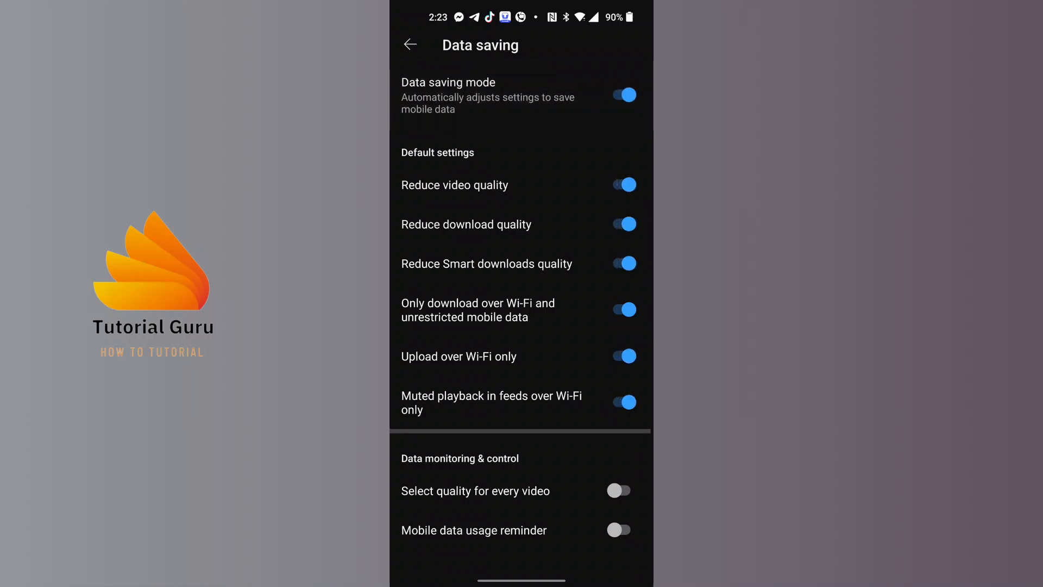